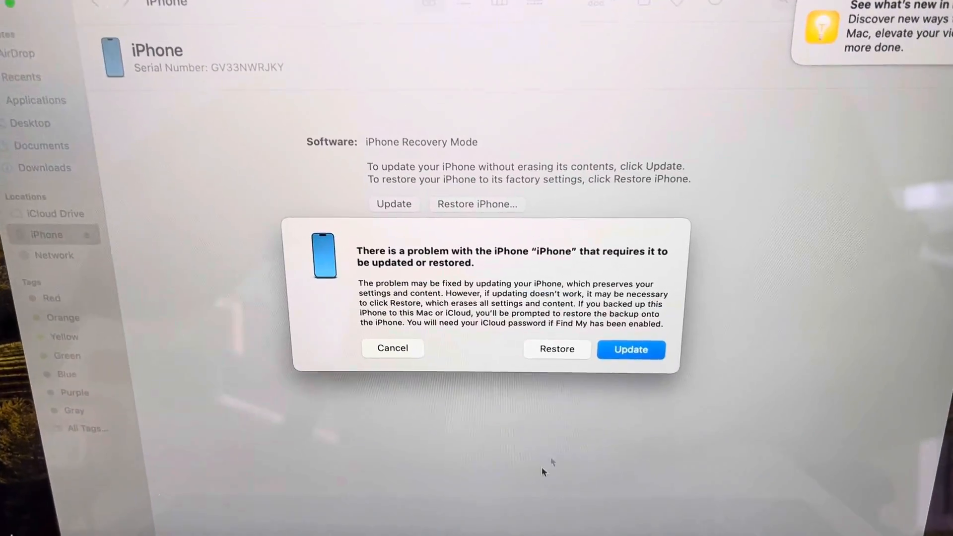
Choose Restore, then confirm Restore and Update to erase the iPhone with the latest iOS
left_click(392, 348)
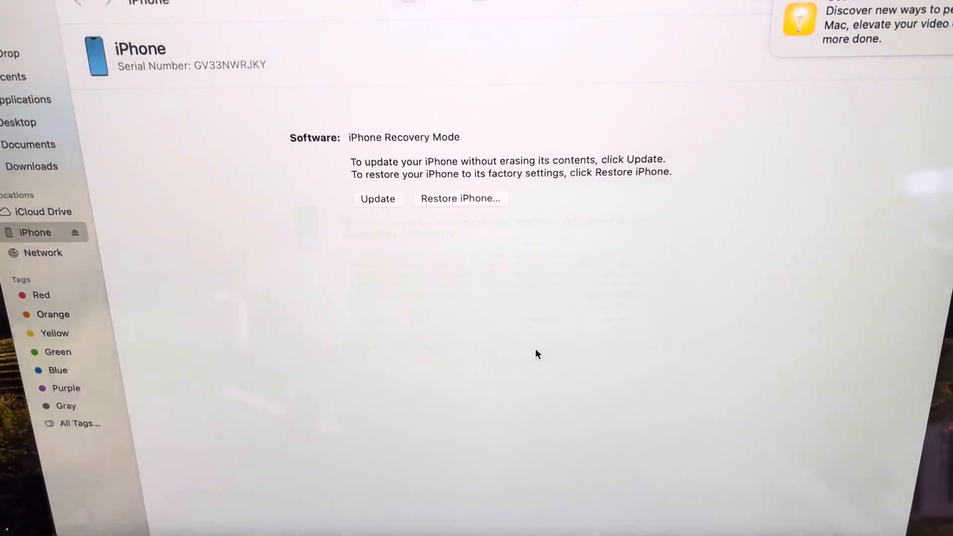
left_click(461, 198)
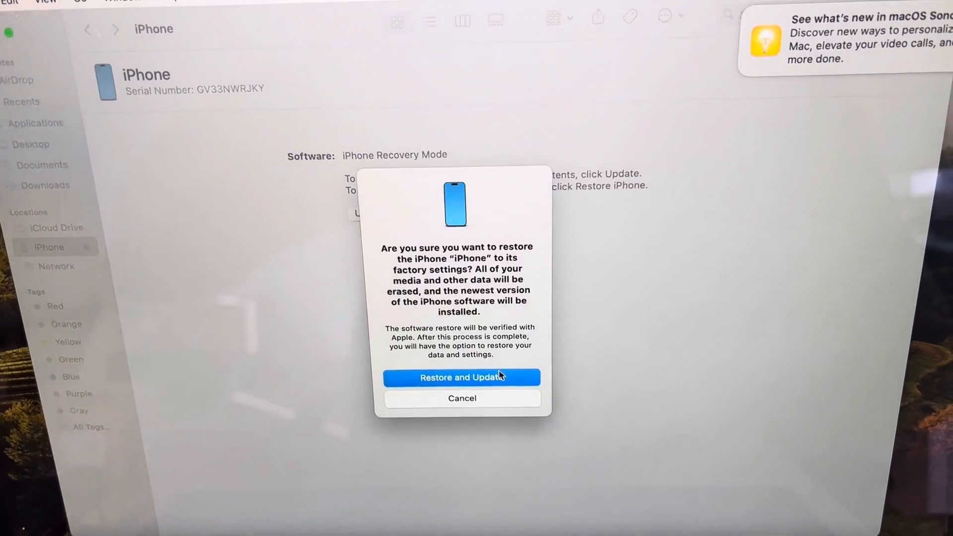
left_click(461, 378)
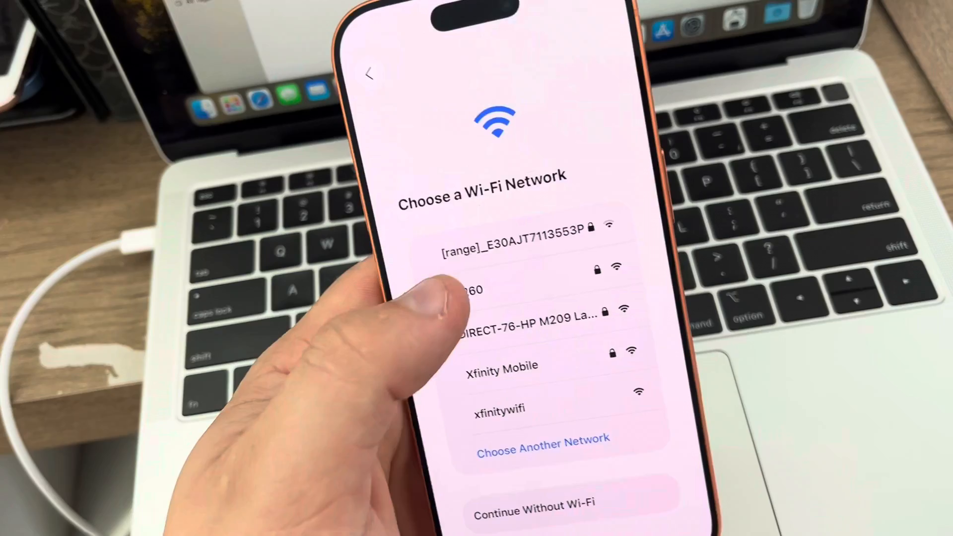
Join a Wi-Fi network, accept Data & Privacy, defer Face ID, and view passcode options
left_click(481, 290)
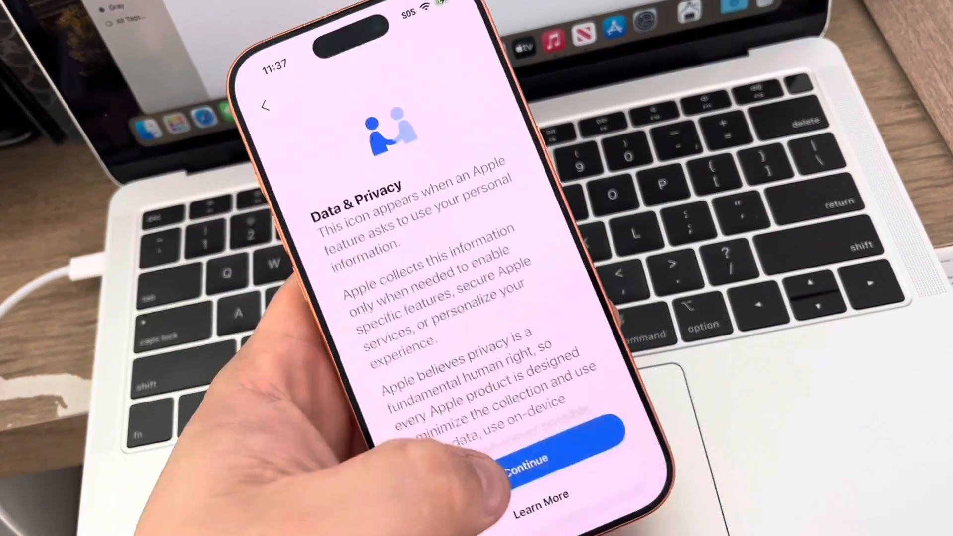
left_click(528, 458)
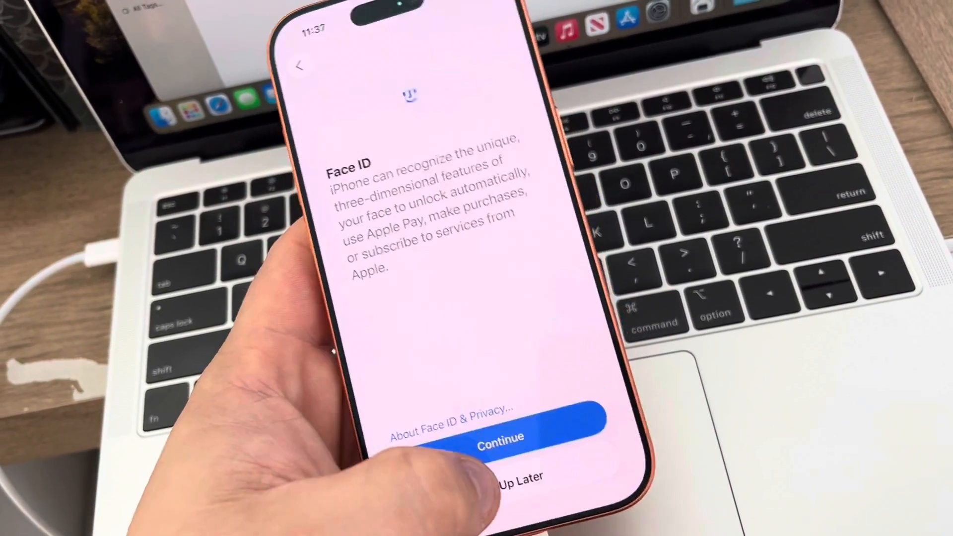
left_click(500, 445)
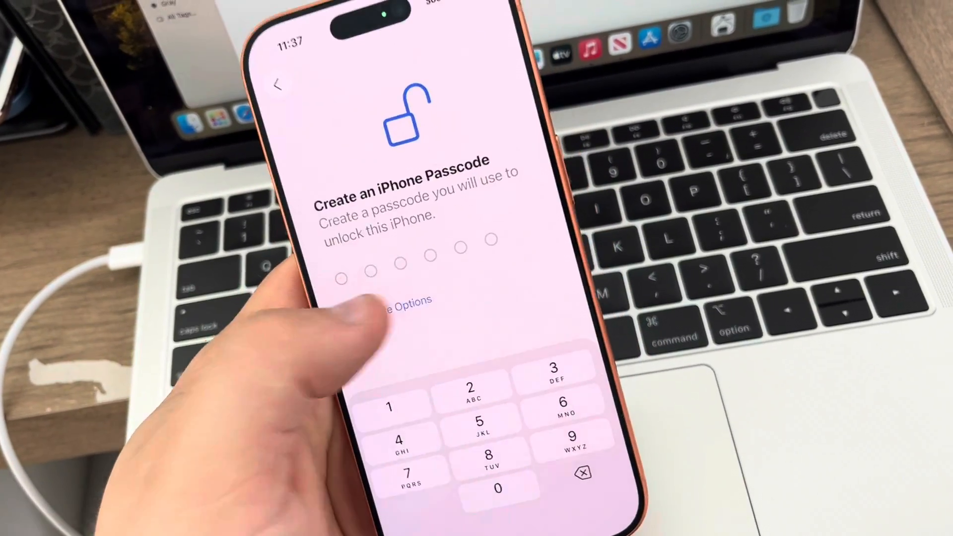
left_click(404, 300)
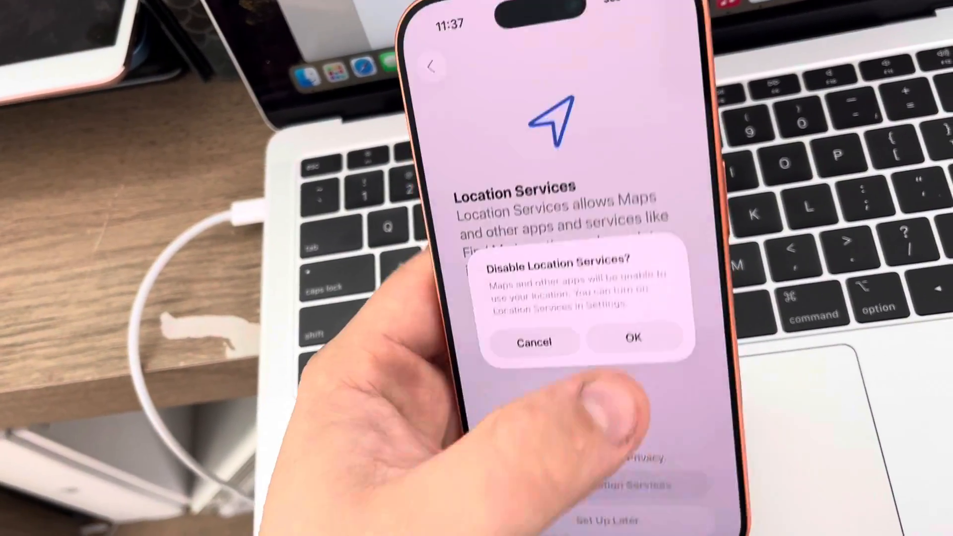
Disable Location Services, skip eSIM, defer Screen Time and Apple Intelligence, then pass Camera Control
left_click(632, 342)
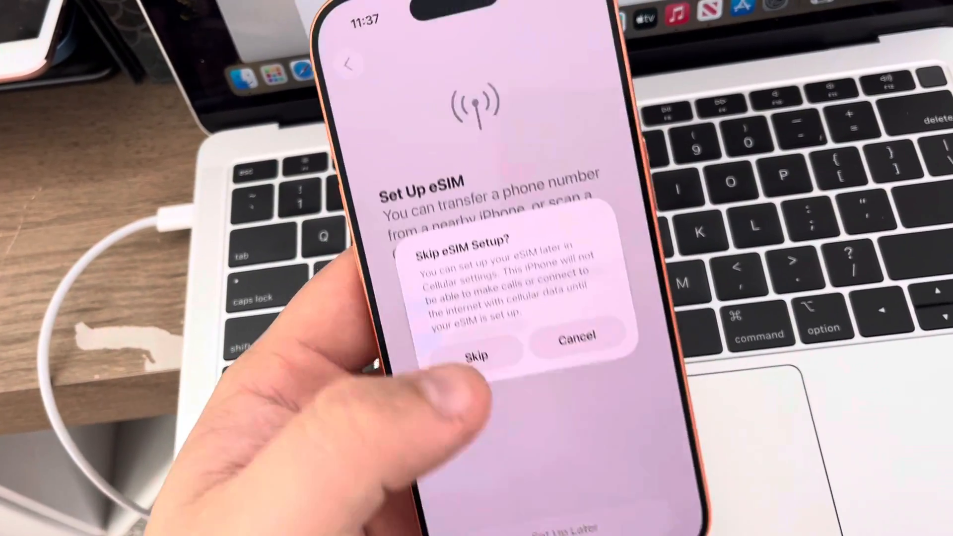
left_click(476, 355)
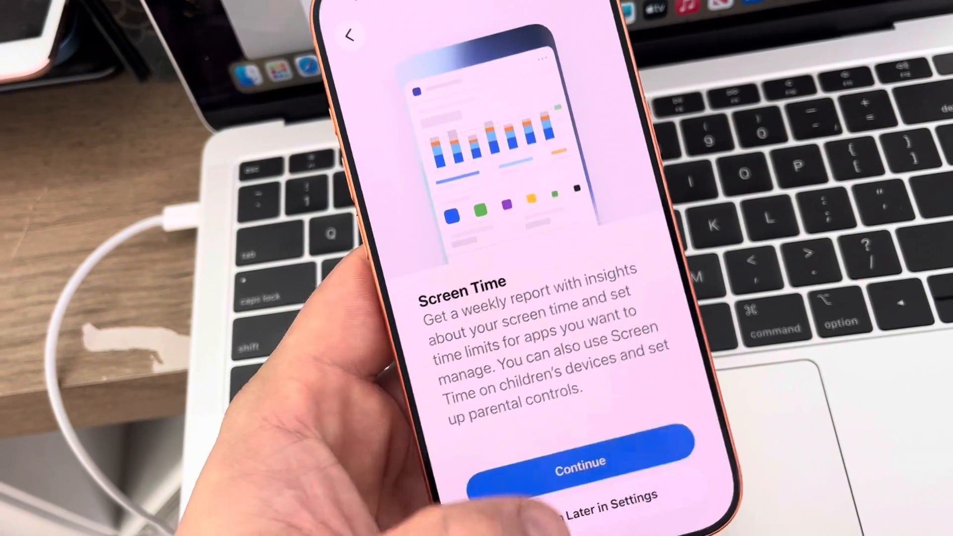
left_click(580, 462)
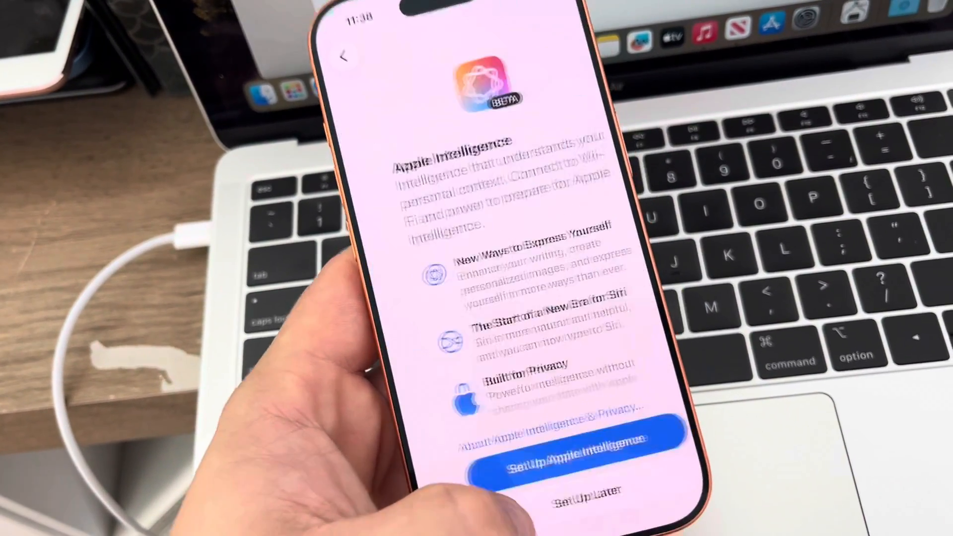
left_click(558, 452)
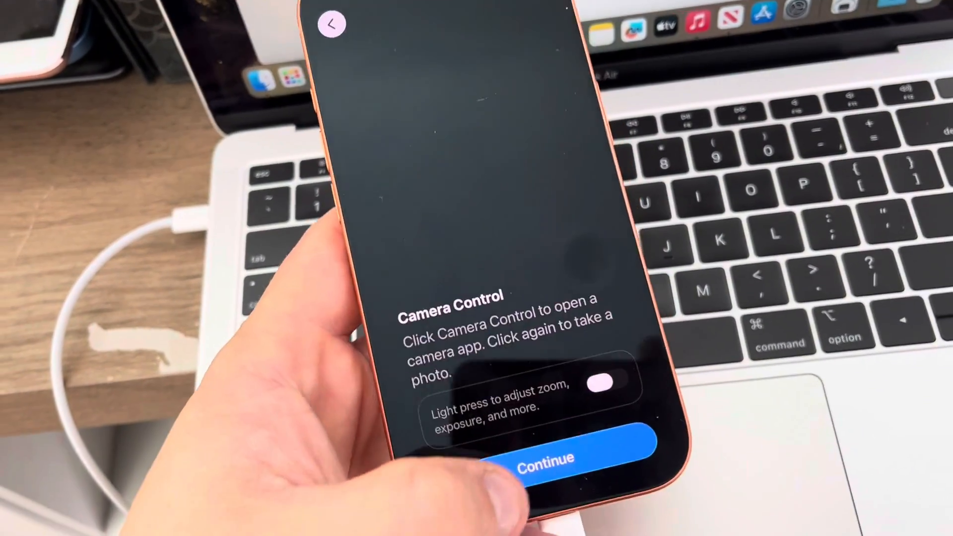
left_click(544, 457)
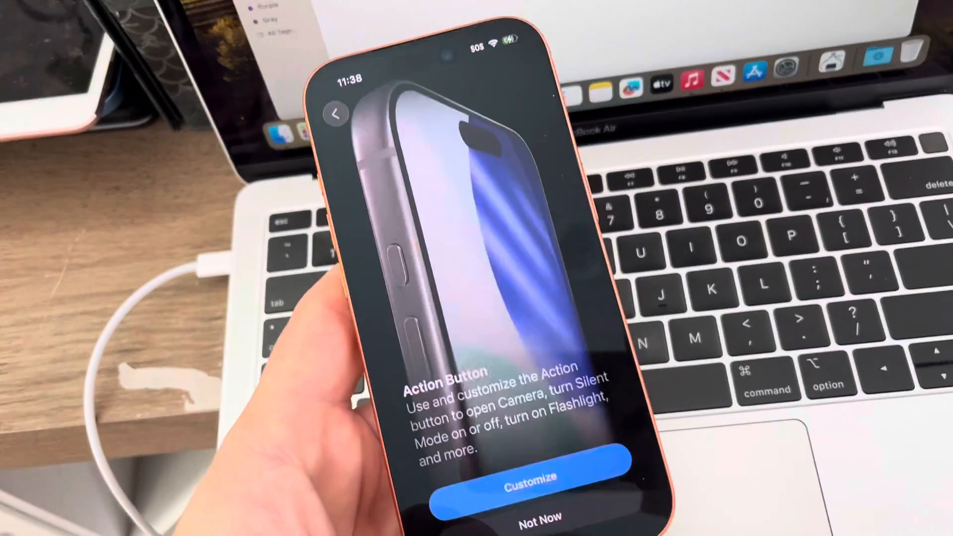